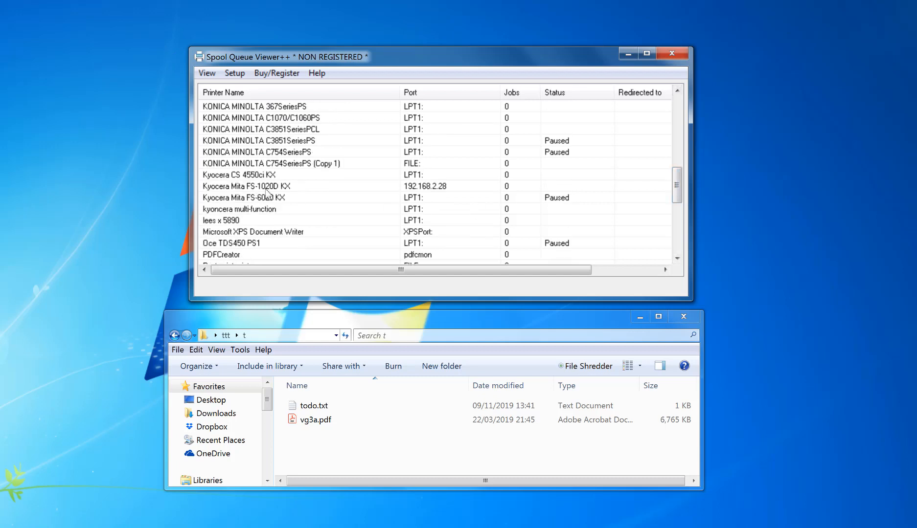
# - Review the Kyocera FS-1020D KX queue's printing preferences, including cover and page publishing options
pyautogui.click(268, 186)
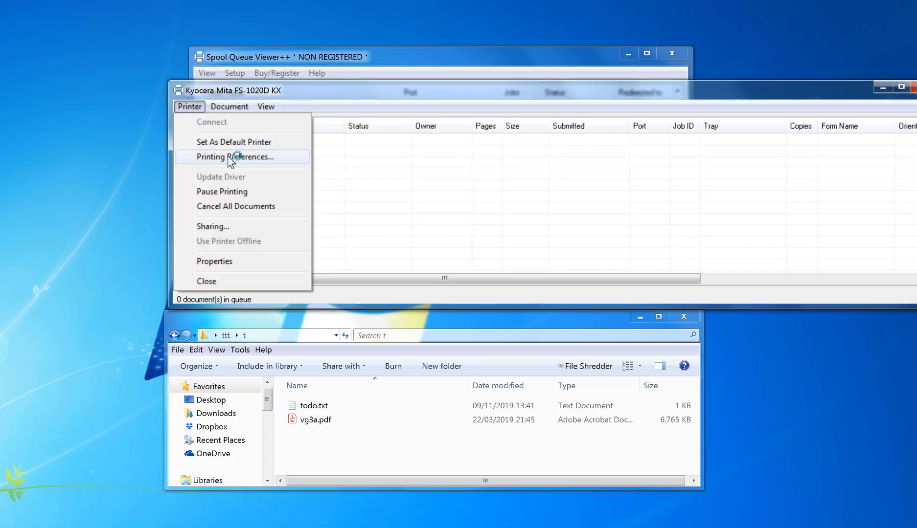
pyautogui.click(241, 156)
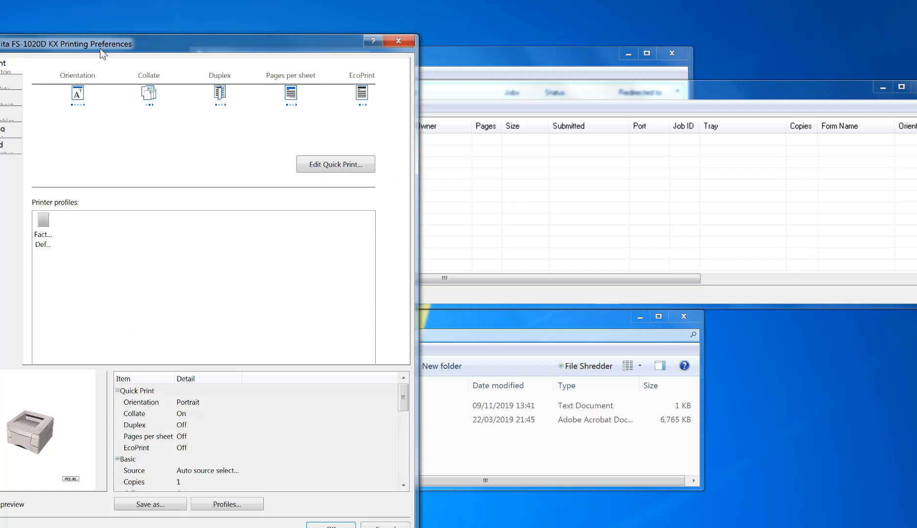
pyautogui.click(80, 137)
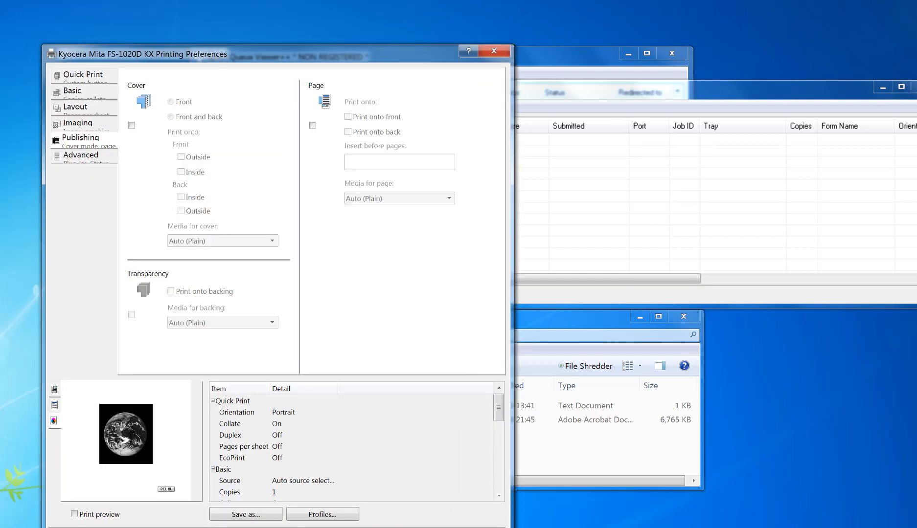
pyautogui.click(494, 50)
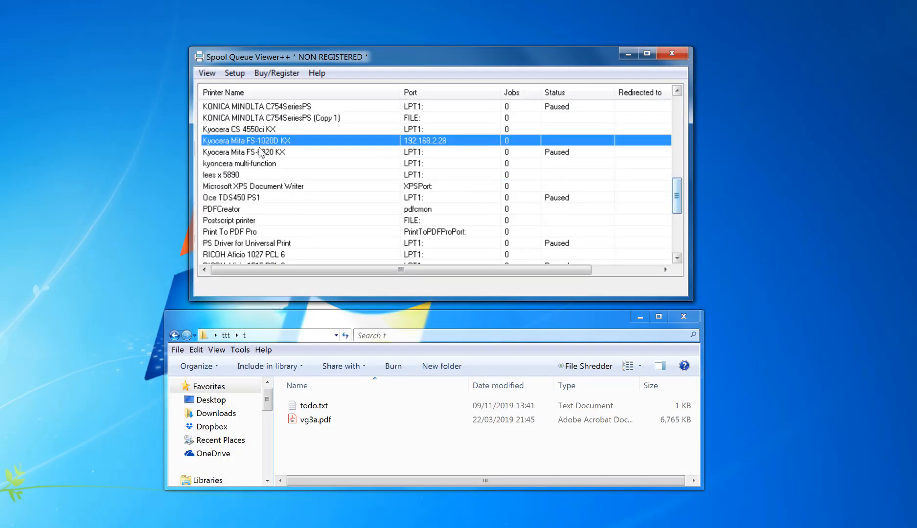
# - Locate and open the Xerox WorkCentre 5855 PS print queue
pyautogui.scroll(-3)
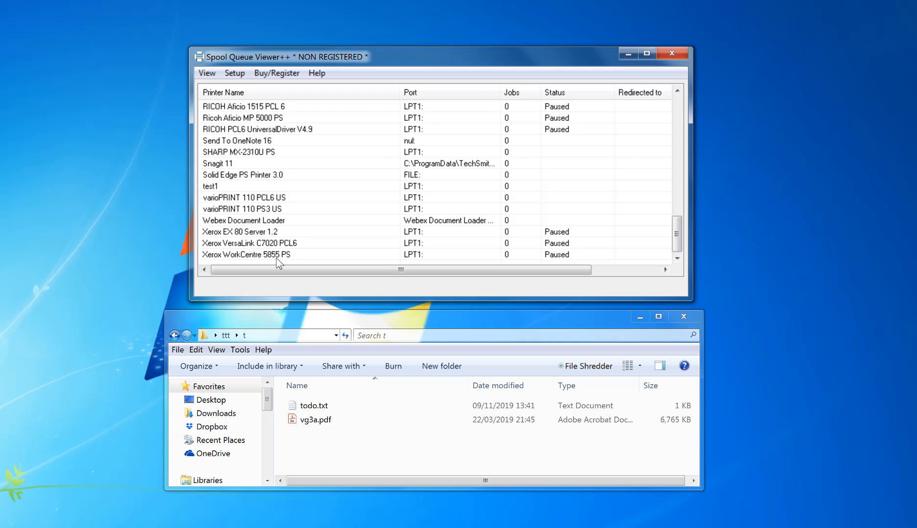
pyautogui.click(266, 255)
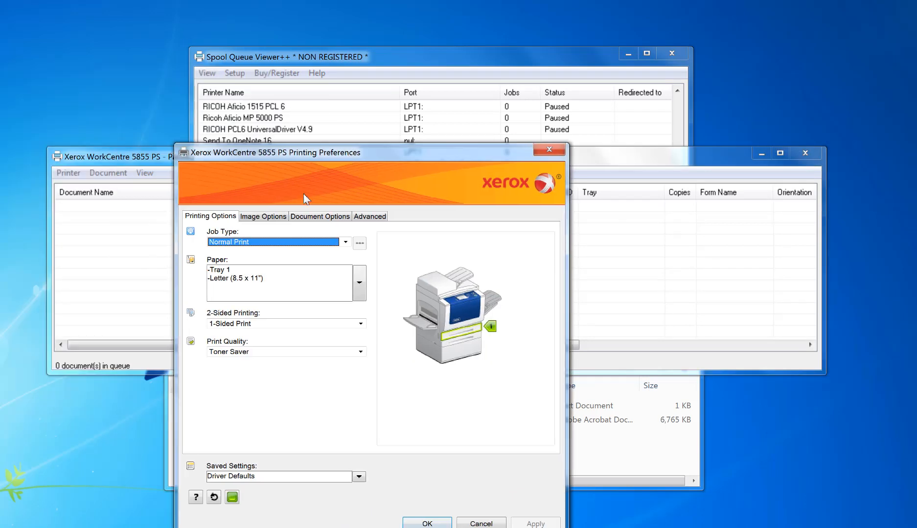
# - Apply the Confidential text watermark on all pages via the Xerox Document Options watermark settings
pyautogui.click(320, 217)
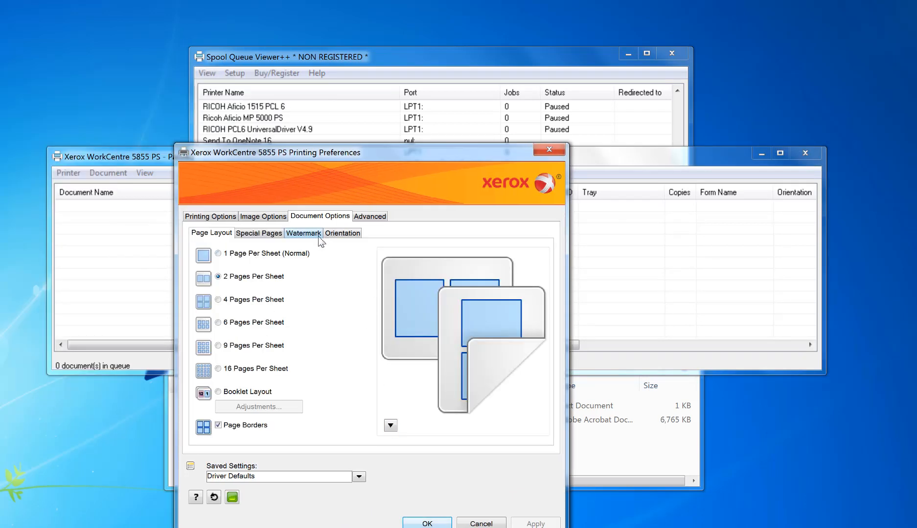
pyautogui.click(258, 233)
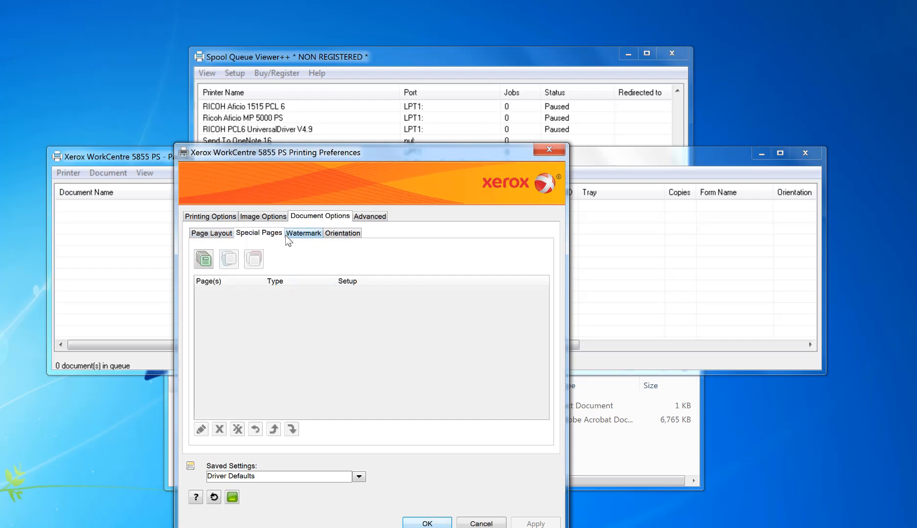
pyautogui.click(303, 233)
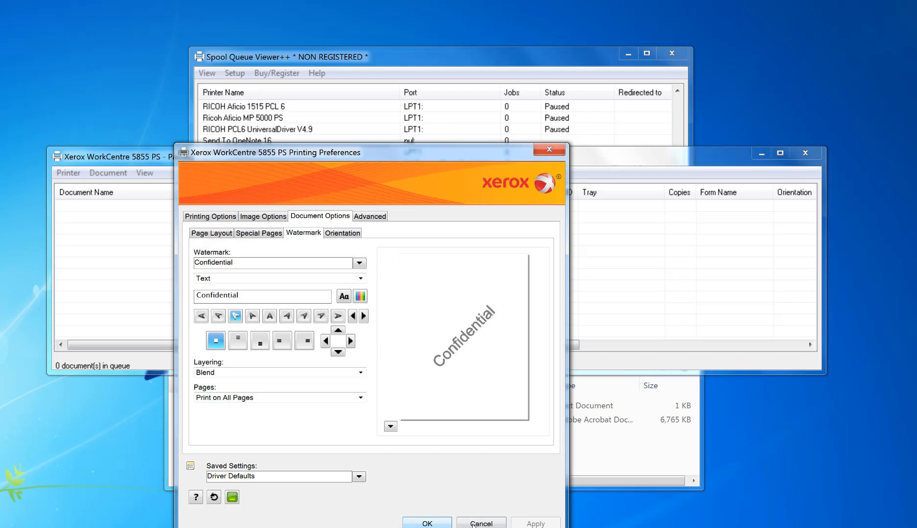
pyautogui.click(482, 523)
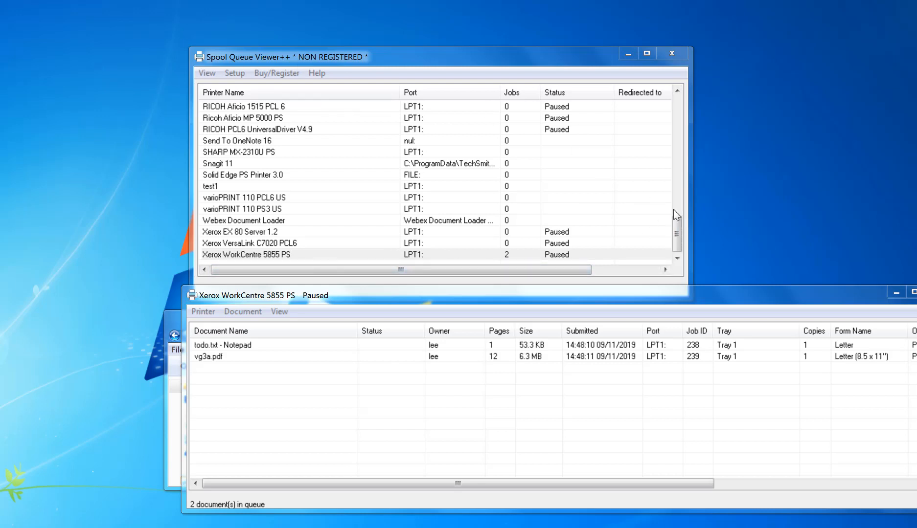
pyautogui.moveTo(286, 284)
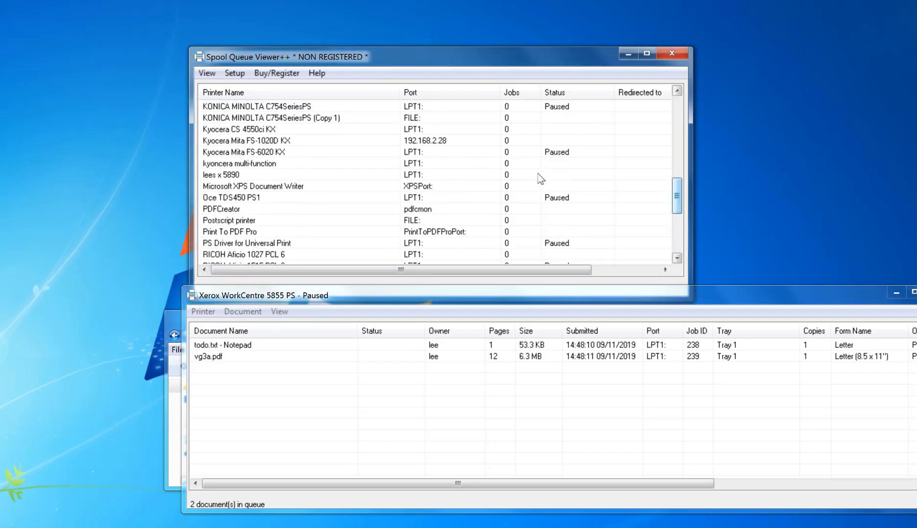
# - Bring up the job actions menu for the Kyocera Mita FS-1020D KX queue
pyautogui.rightClick(262, 140)
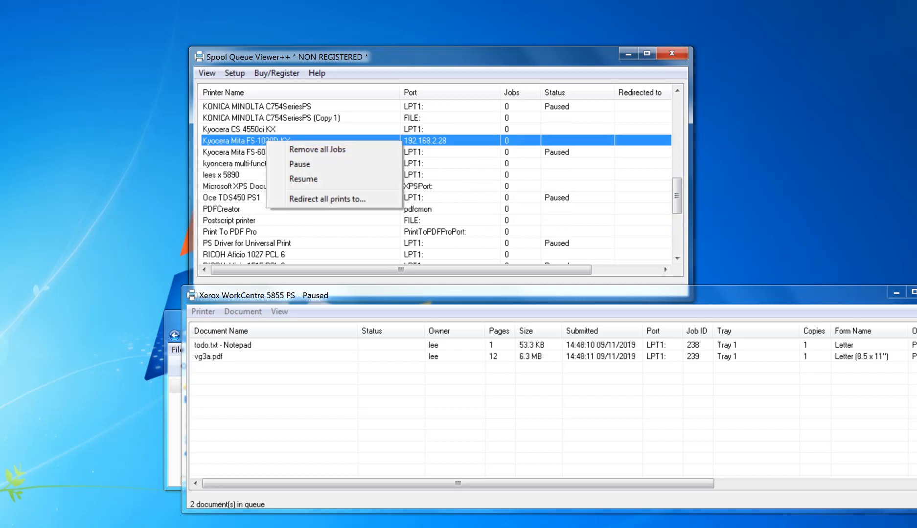
pyautogui.moveTo(323, 170)
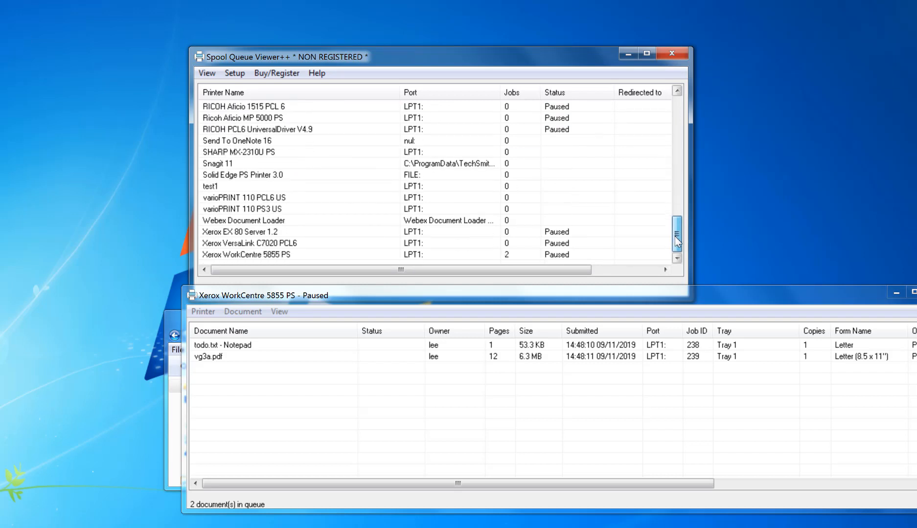
# - Redirect all Xerox WorkCentre 5855 PS prints to the Kyocera Mita FS-1020D KX printer
pyautogui.click(265, 255)
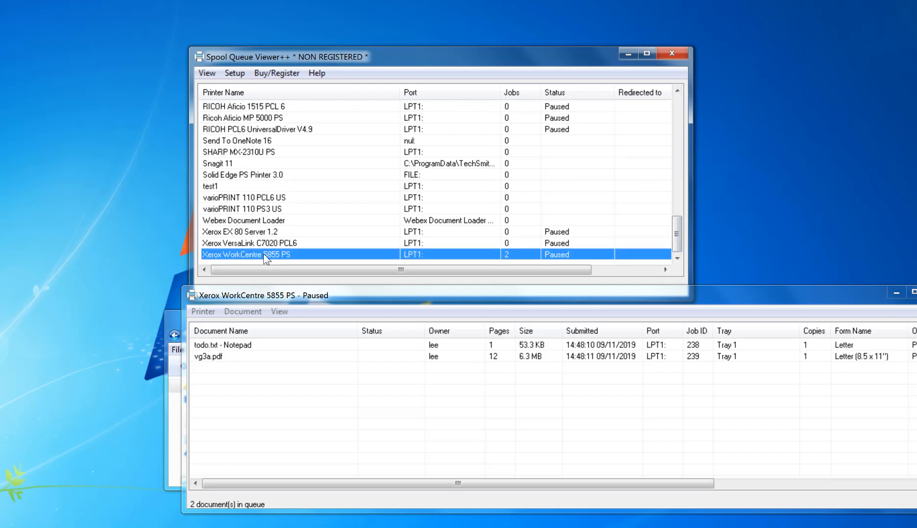
pyautogui.rightClick(265, 259)
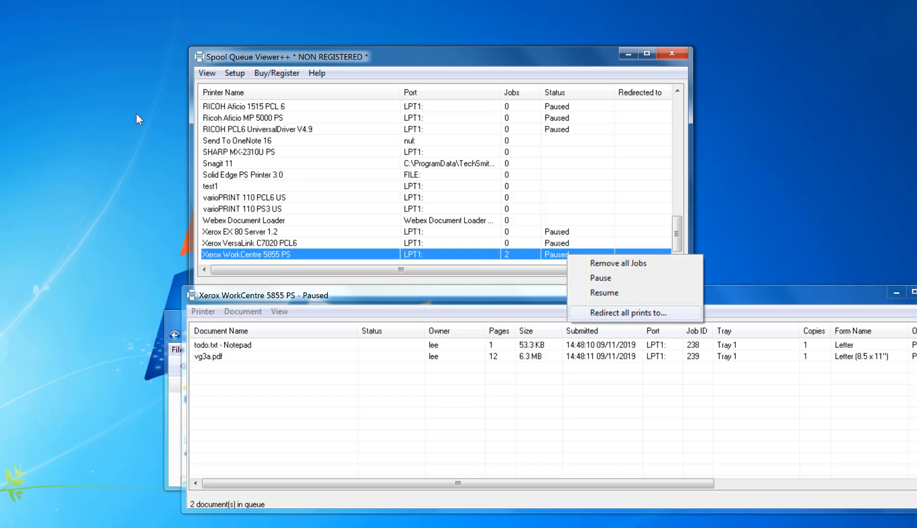
pyautogui.click(633, 313)
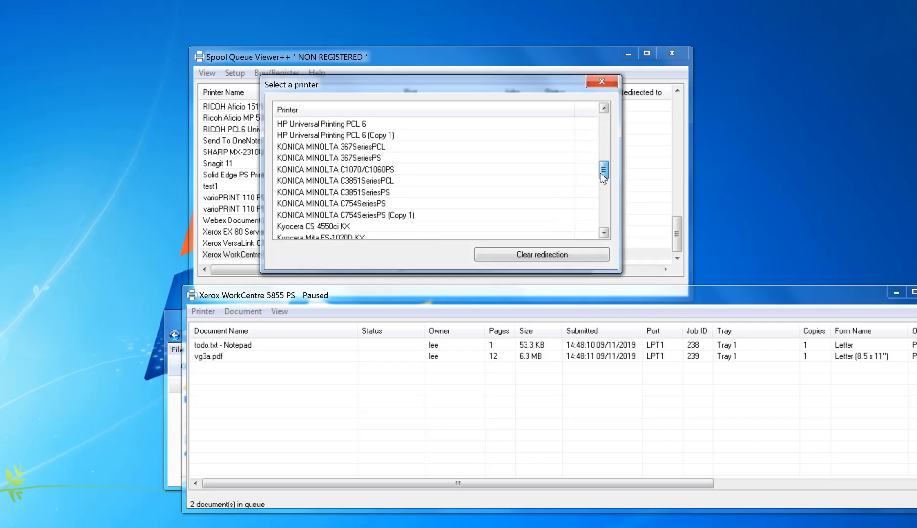
pyautogui.click(600, 80)
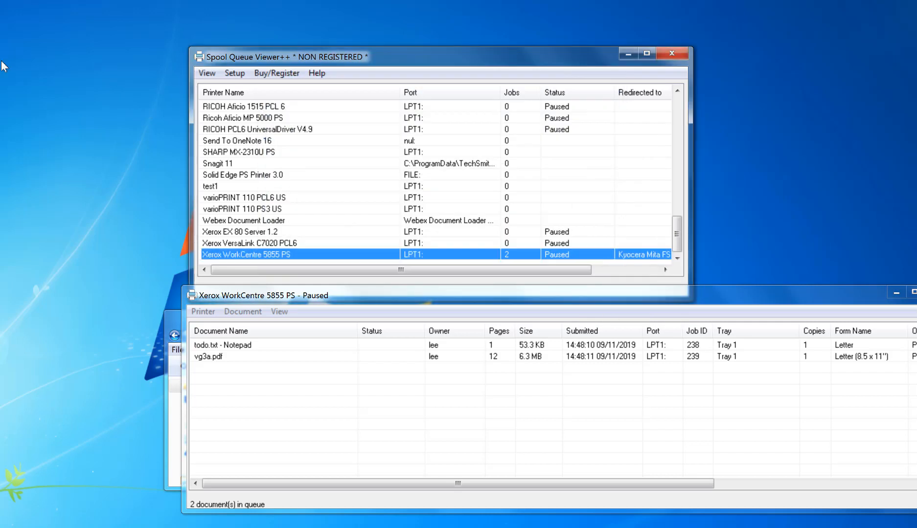